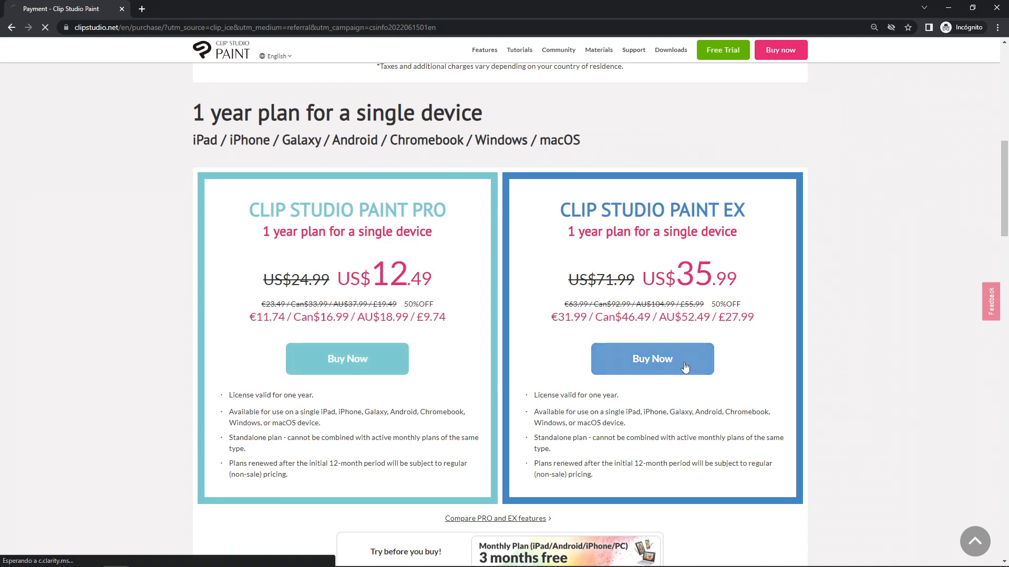
Step: Buy the one-year Clip Studio Paint EX plan at US$35.99 and submit the card payment
{"action": "left_click", "coordinate": [651, 359]}
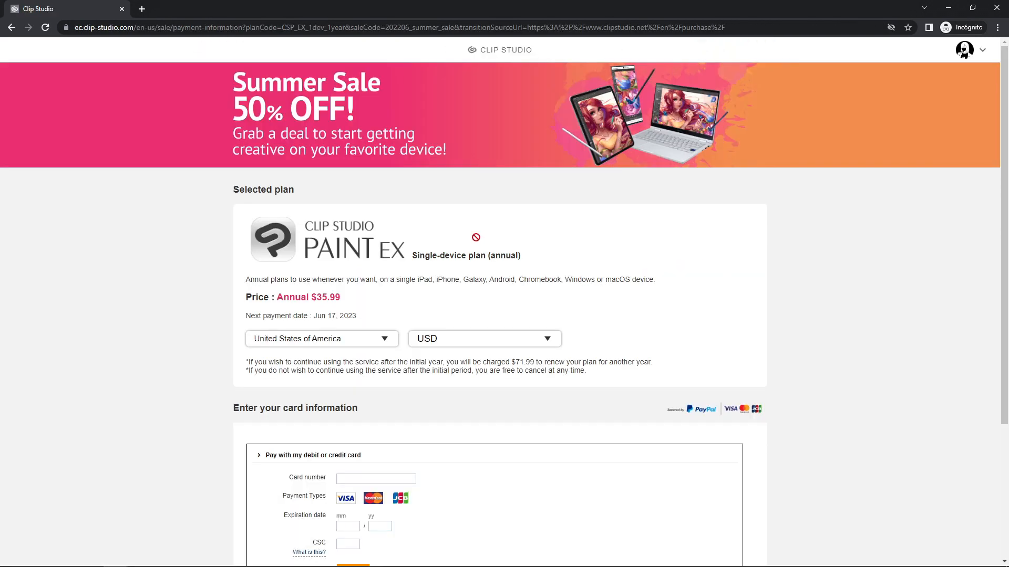
{"action": "scroll", "scroll_direction": "down", "scroll_amount": 3}
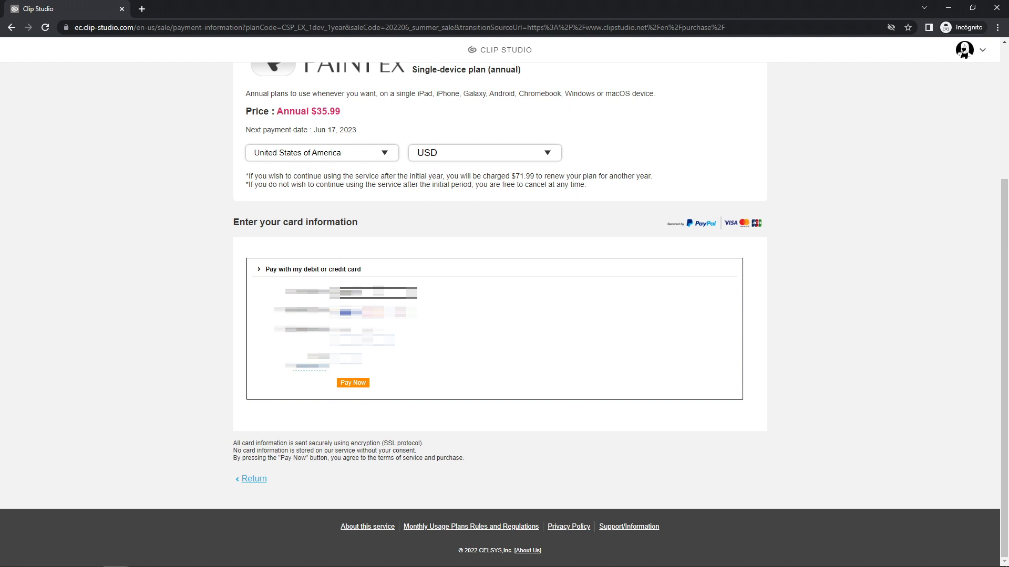
{"action": "left_click", "coordinate": [353, 382]}
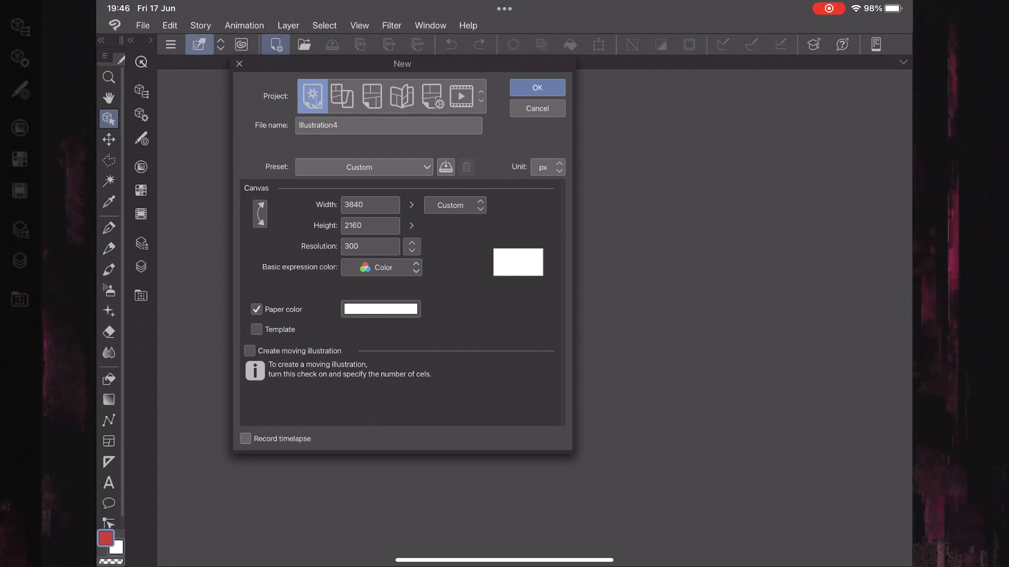
Step: Create a new 3840 × 2160 px, 300 dpi illustration canvas and place the Working Station desk on it
{"action": "left_click", "coordinate": [536, 87]}
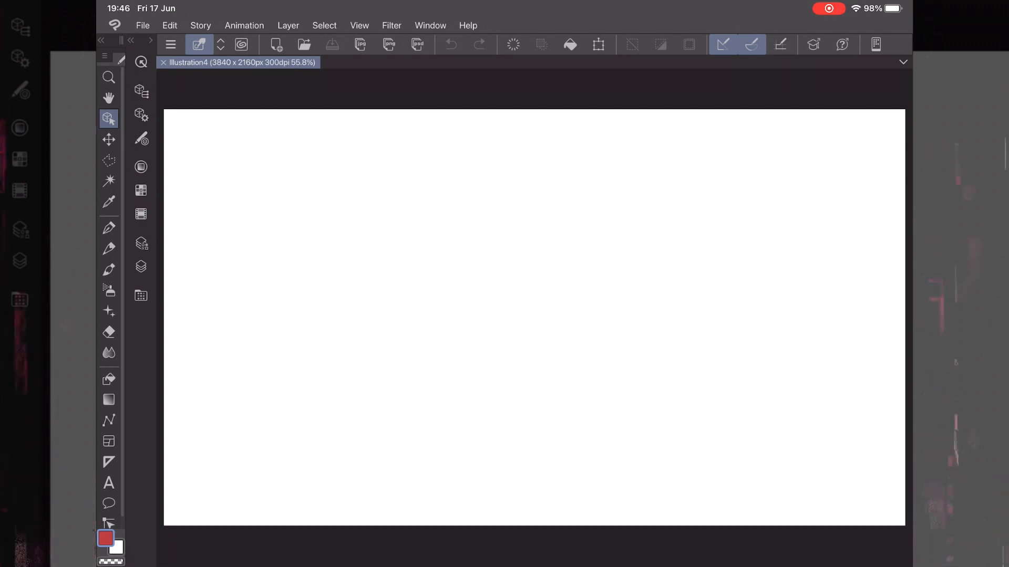
{"action": "left_click", "coordinate": [140, 266]}
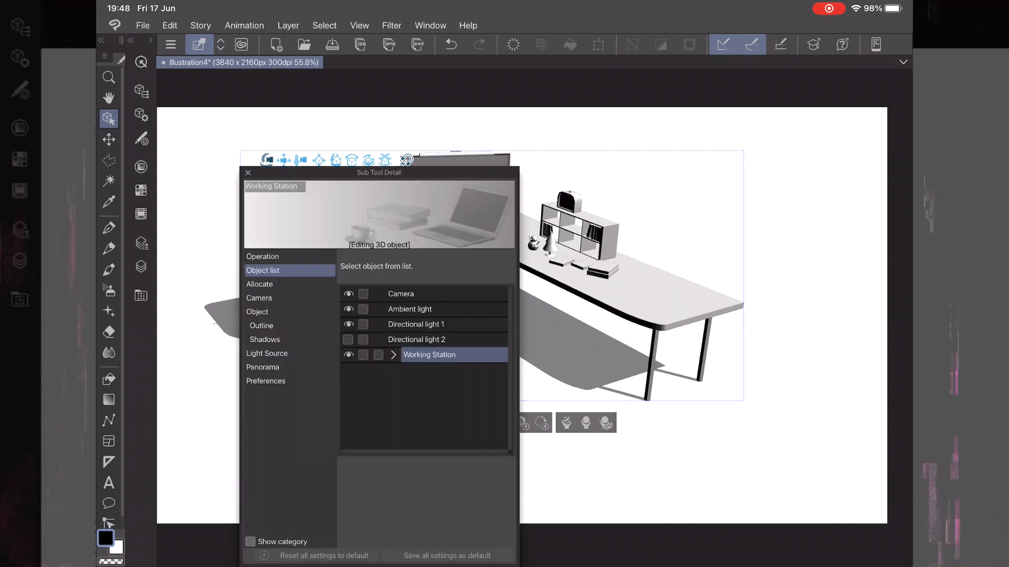
Step: Hide the desk model's shelf and accessory parts, leaving only the bare L-shaped desk
{"action": "left_click_drag", "start_coordinate": [379, 173], "coordinate": [763, 100]}
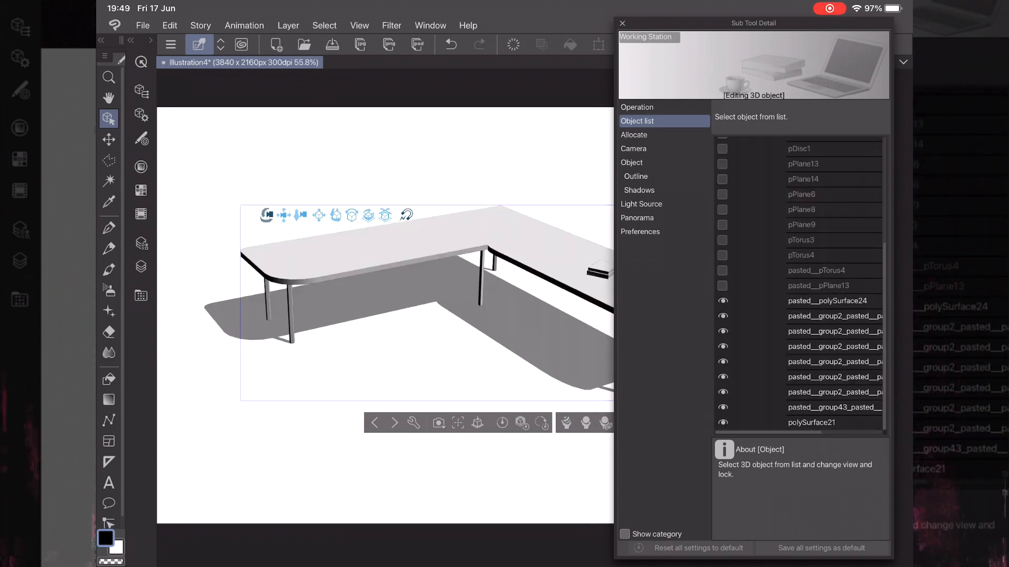
{"action": "left_click", "coordinate": [621, 24]}
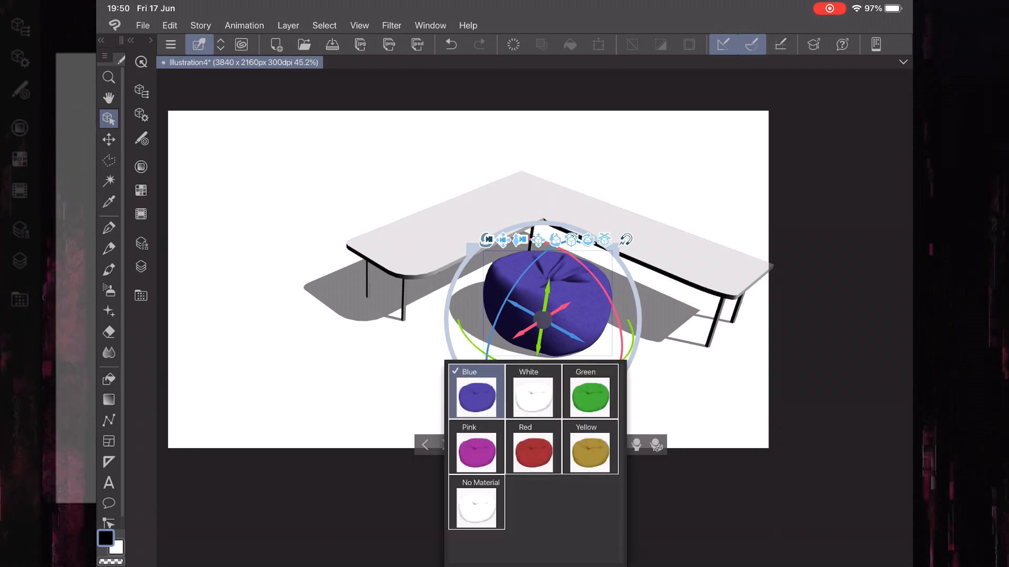
Step: Make the bean bag in front of the desk red via its material colour list
{"action": "left_click", "coordinate": [532, 451]}
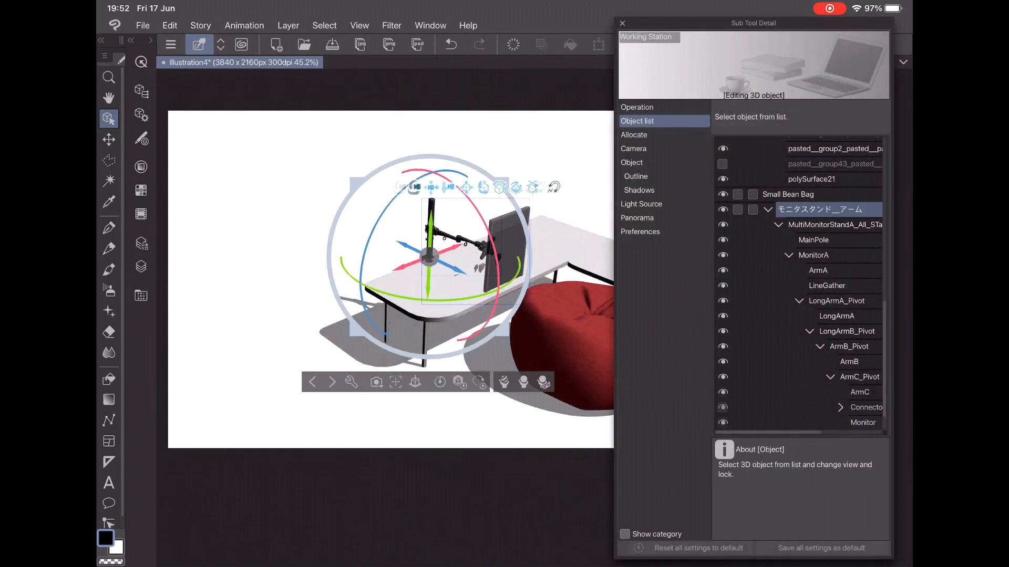
Step: Furnish the room with walls, keyboard, trophy shelves, backpack and whiteboard around the desk
{"action": "left_click", "coordinate": [621, 23]}
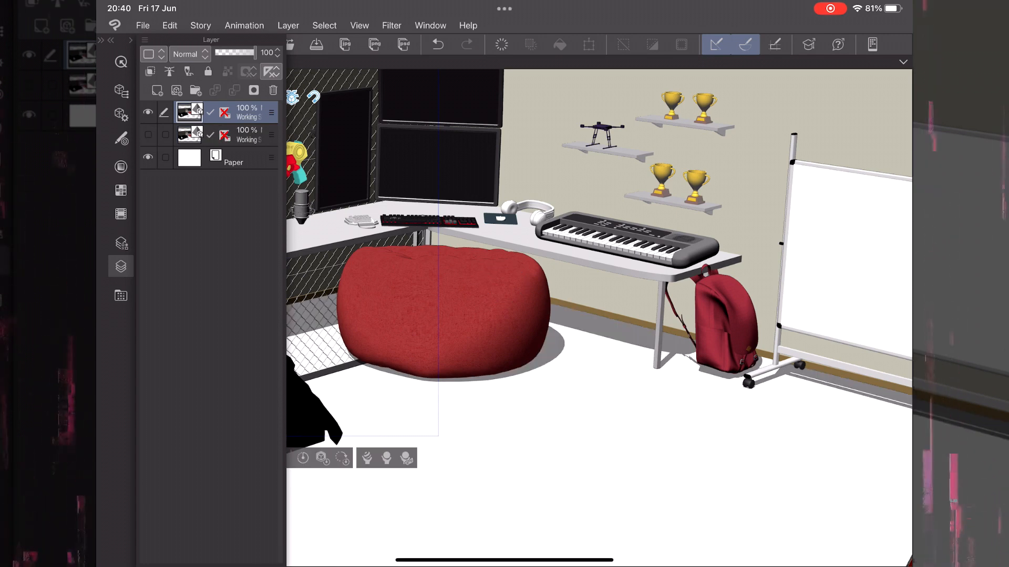
Step: Start Convert to lines and tones from the Layer menu for the room scene layer
{"action": "left_click", "coordinate": [288, 25]}
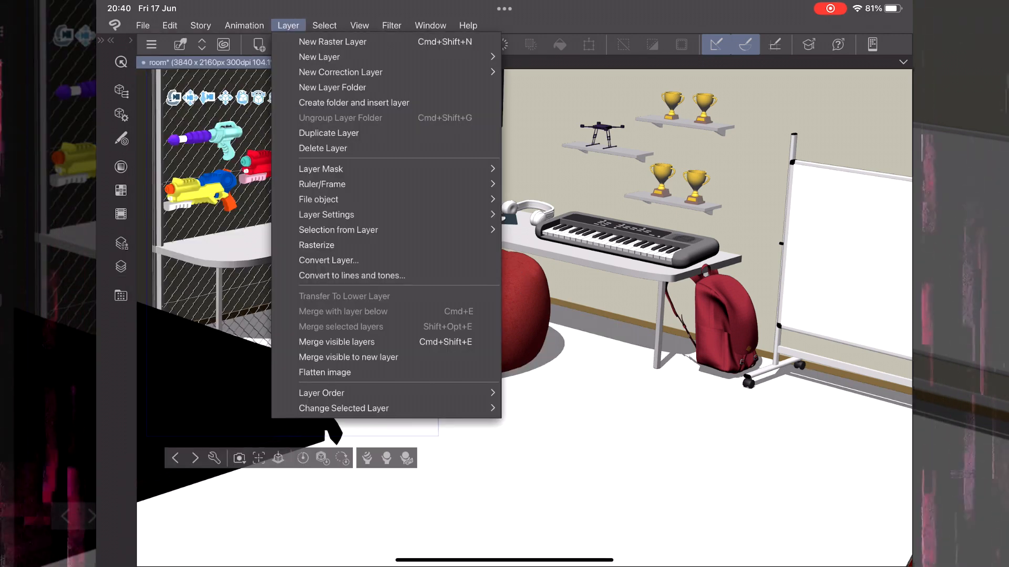
{"action": "mouse_move", "coordinate": [351, 276]}
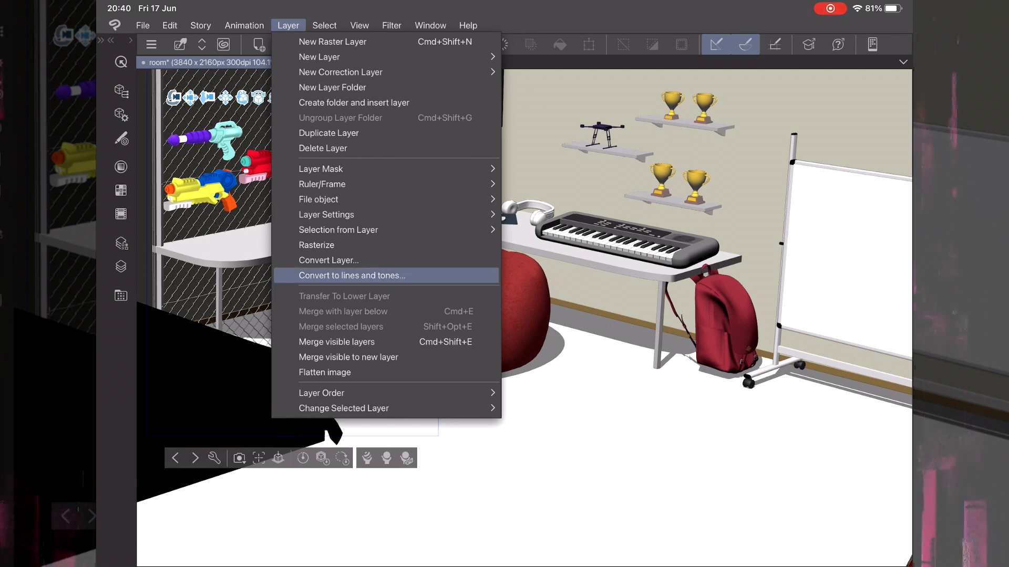
{"action": "left_click", "coordinate": [351, 275]}
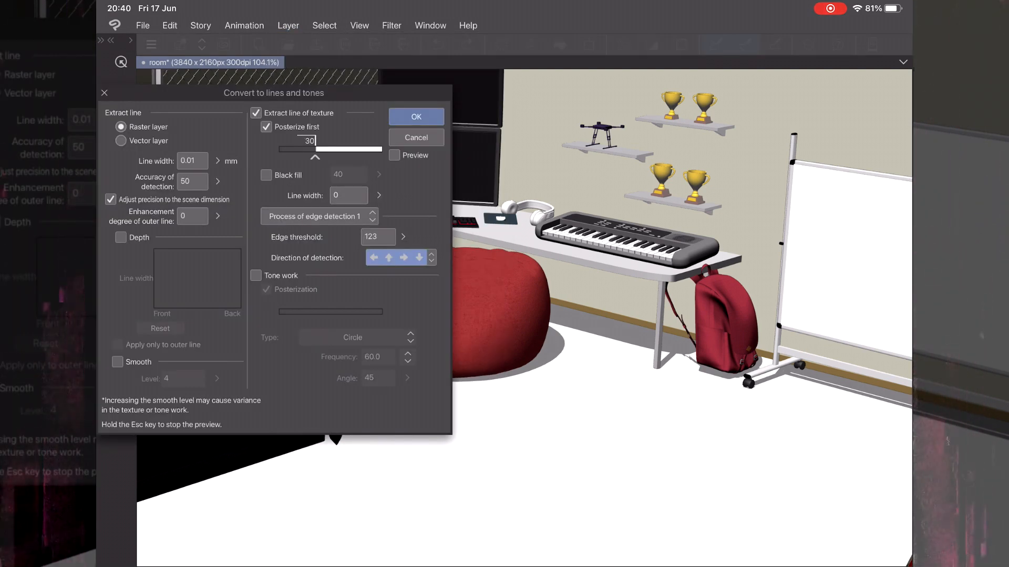